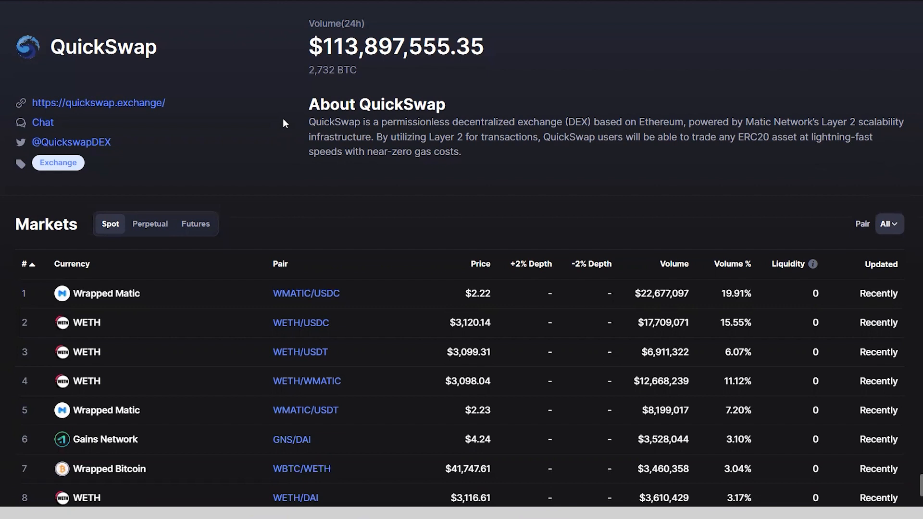
pyautogui.moveTo(284, 152)
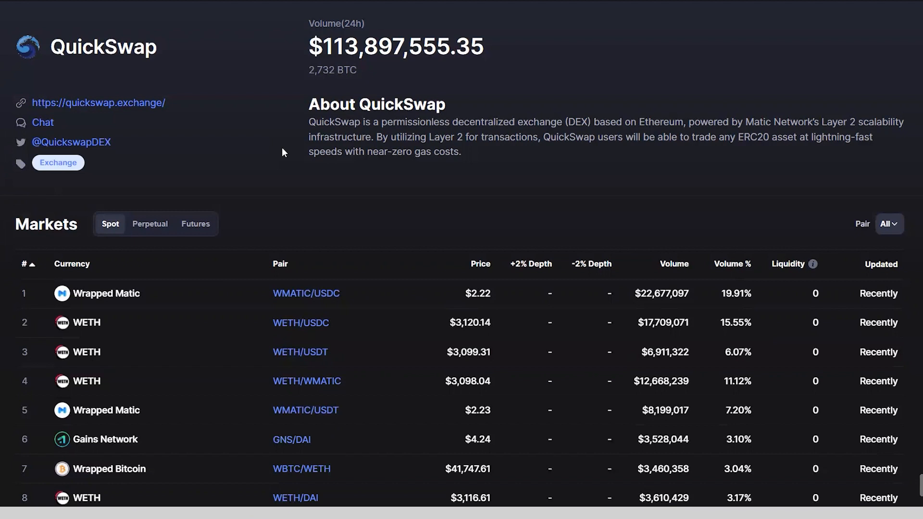
pyautogui.moveTo(661, 190)
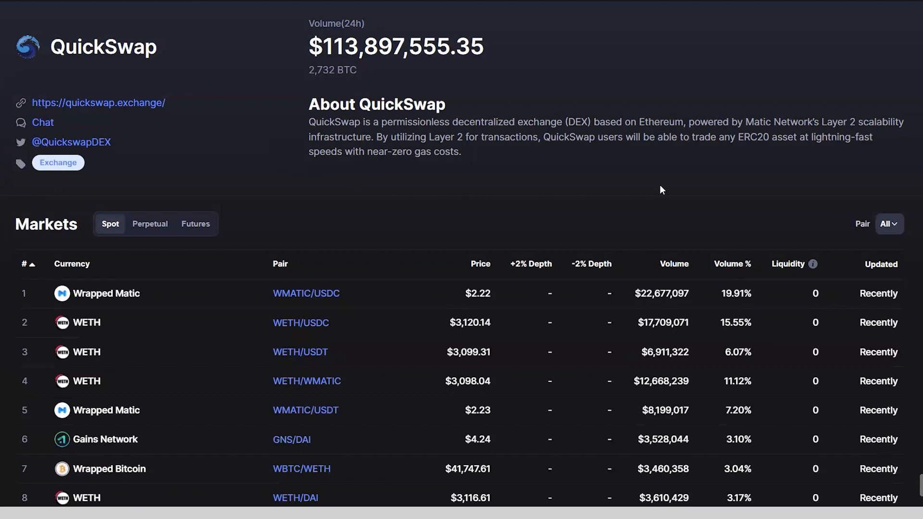
pyautogui.moveTo(902, 165)
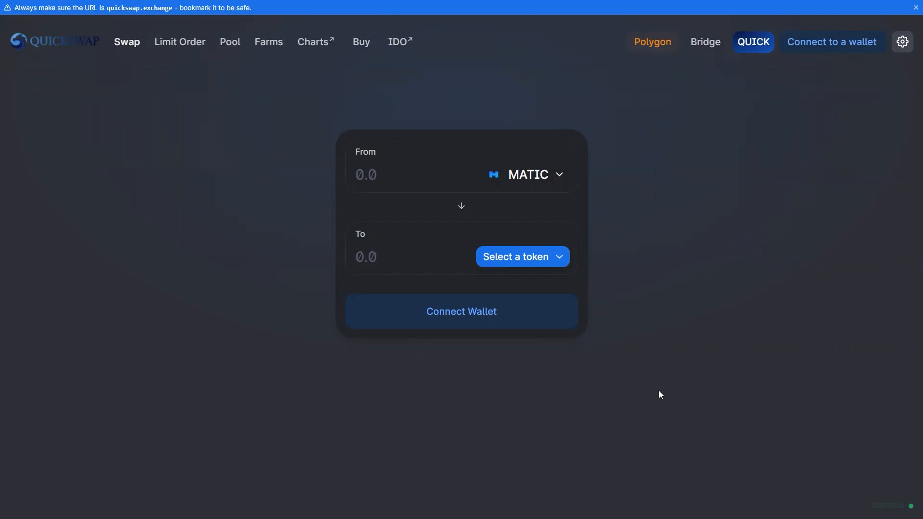
pyautogui.moveTo(221, 327)
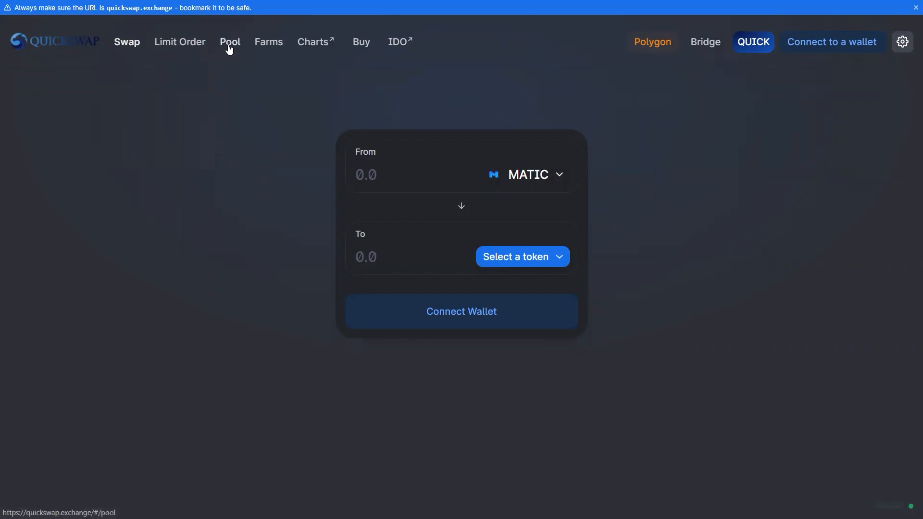
# From the Pool page, create a new pair and choose HBAR[0x] as its first token
pyautogui.click(229, 41)
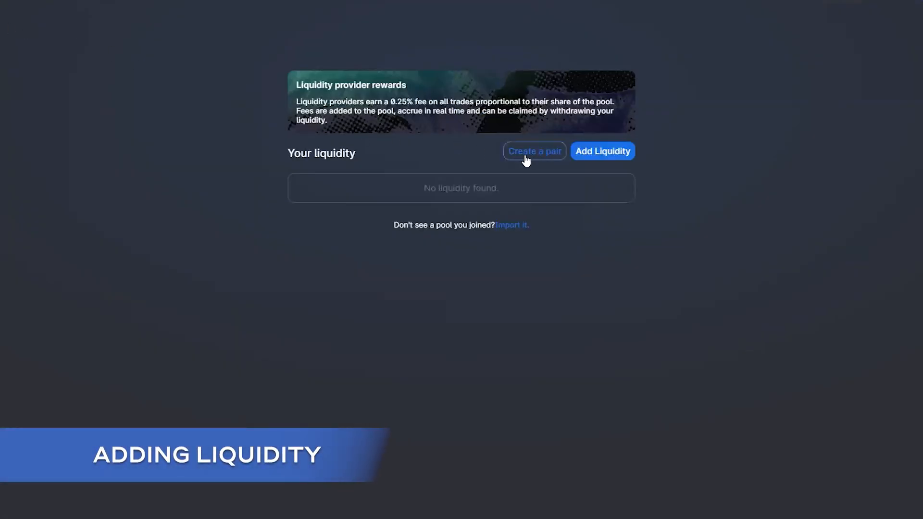
pyautogui.click(535, 151)
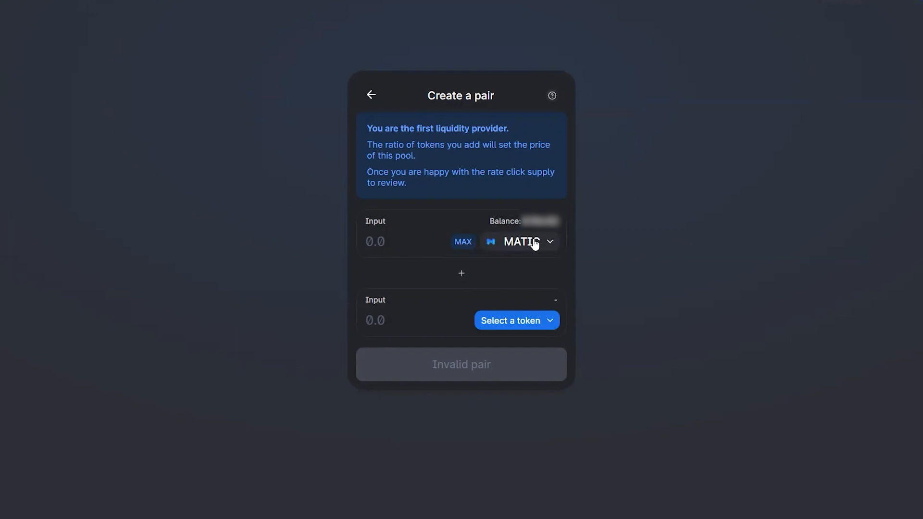
pyautogui.click(523, 242)
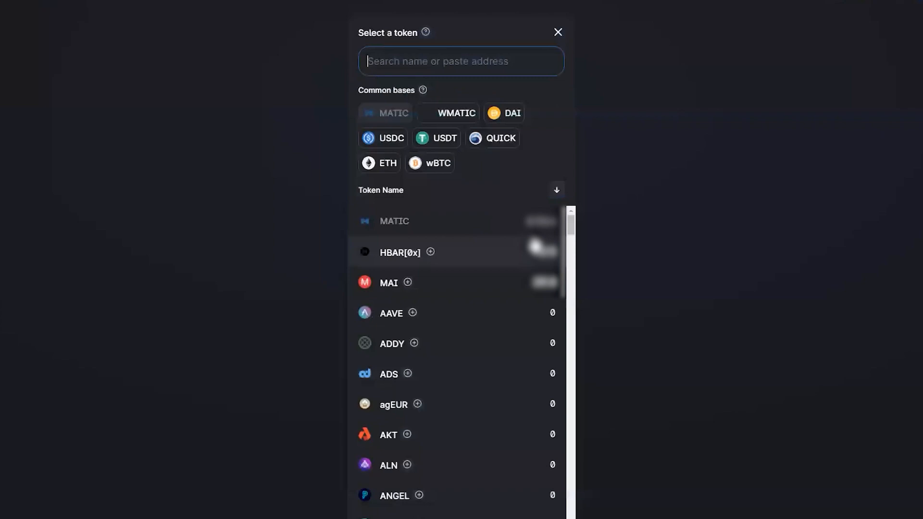
pyautogui.click(400, 252)
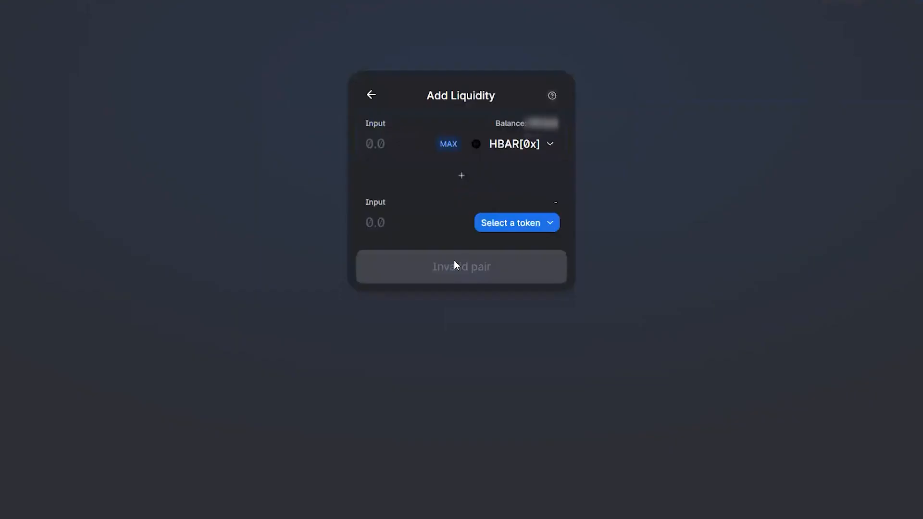
pyautogui.click(510, 223)
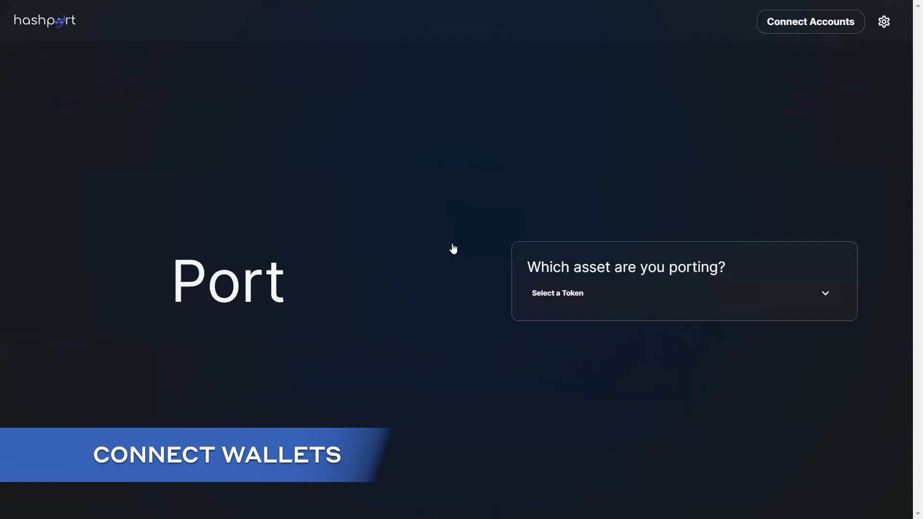
pyautogui.moveTo(489, 243)
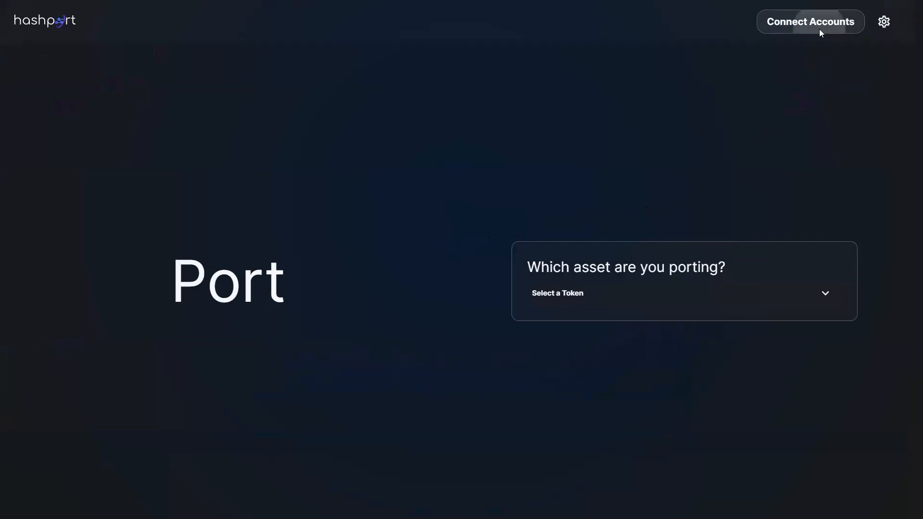
# Bring up hashport's Connect Accounts dialog offering MetaMask and Hedera options
pyautogui.click(811, 21)
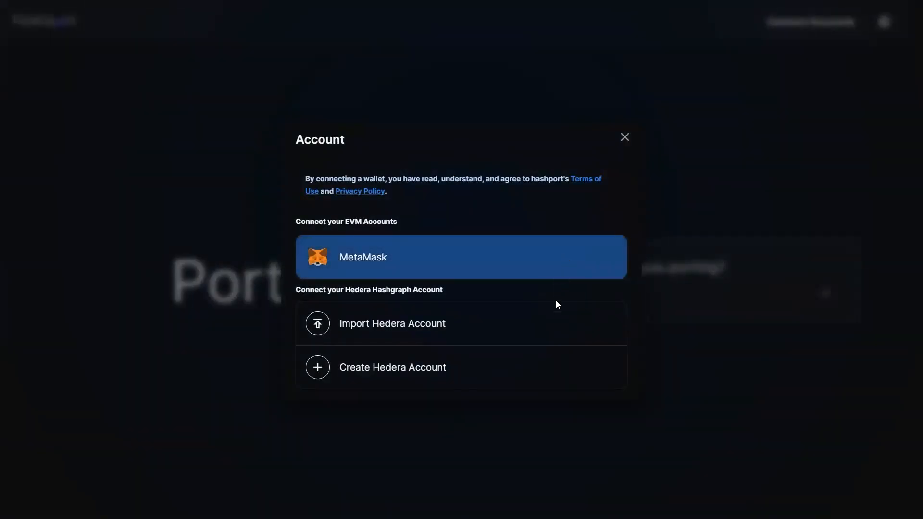
pyautogui.moveTo(553, 321)
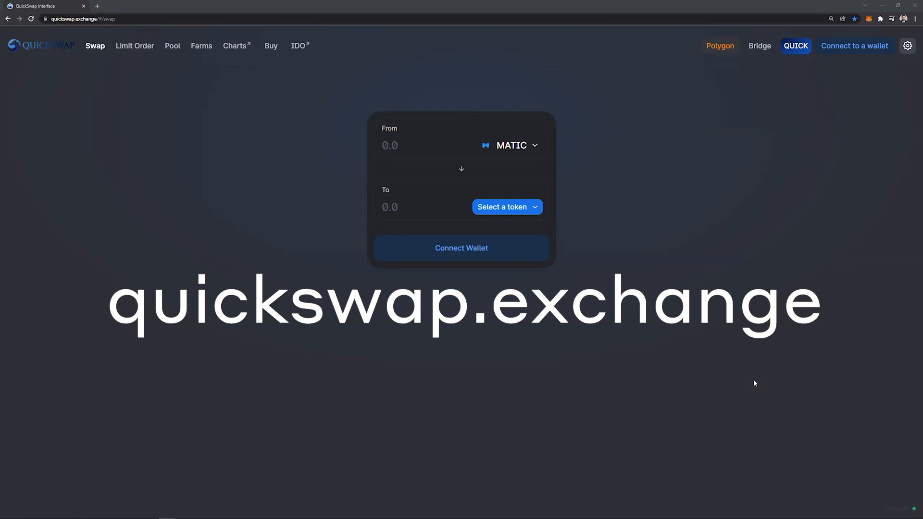
pyautogui.moveTo(798, 180)
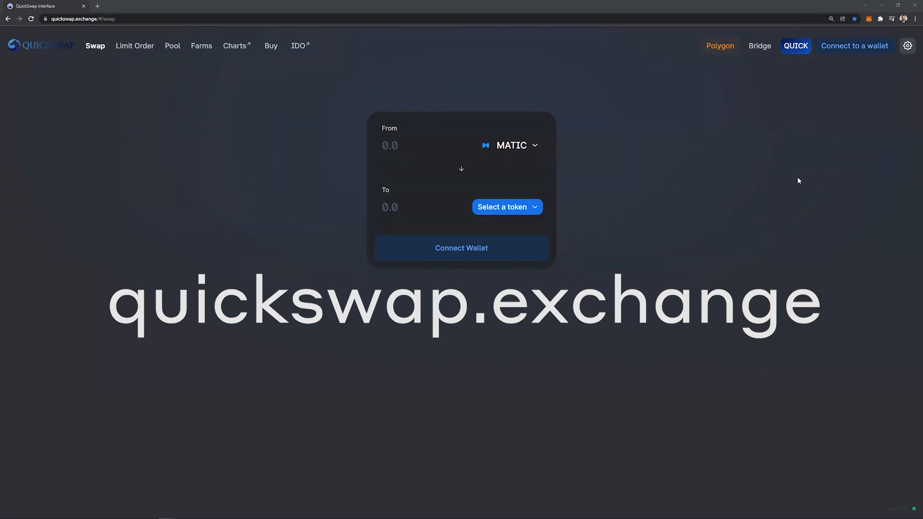
# Connect the MetaMask wallet so the swap page shows the QUICK balance
pyautogui.click(462, 249)
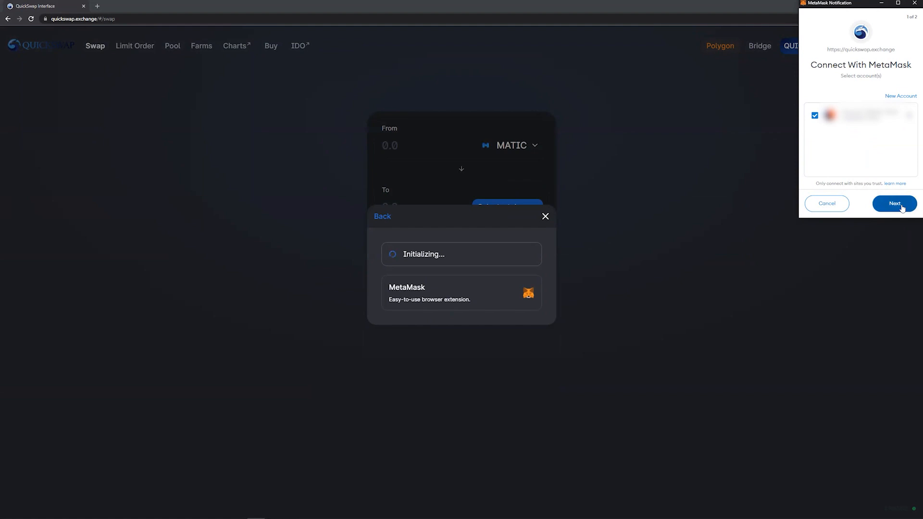
pyautogui.click(894, 204)
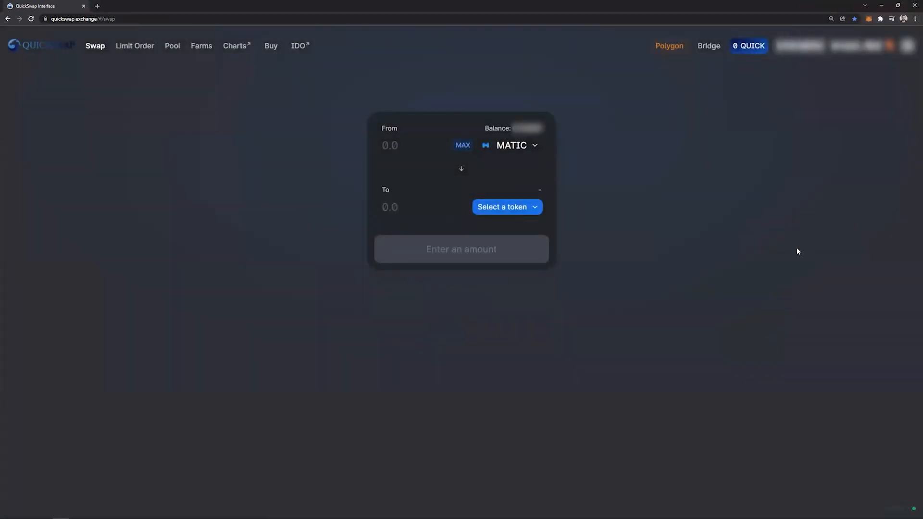
pyautogui.moveTo(789, 272)
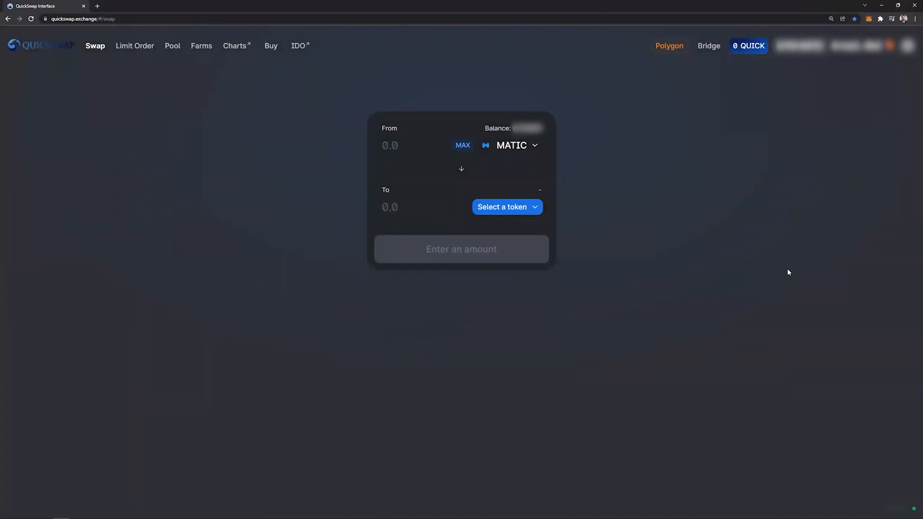
pyautogui.moveTo(172, 56)
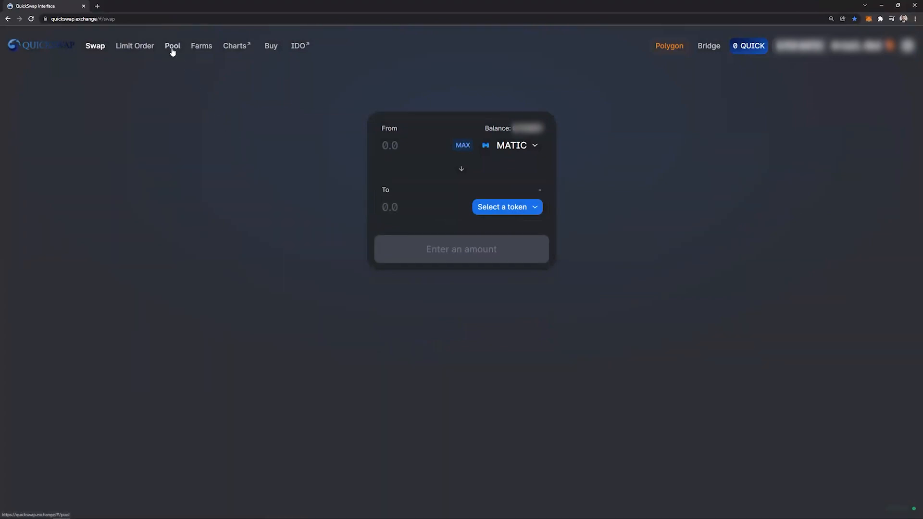
# Create a new pair, add HBAR[0x] to MetaMask and select it as the first token
pyautogui.click(172, 45)
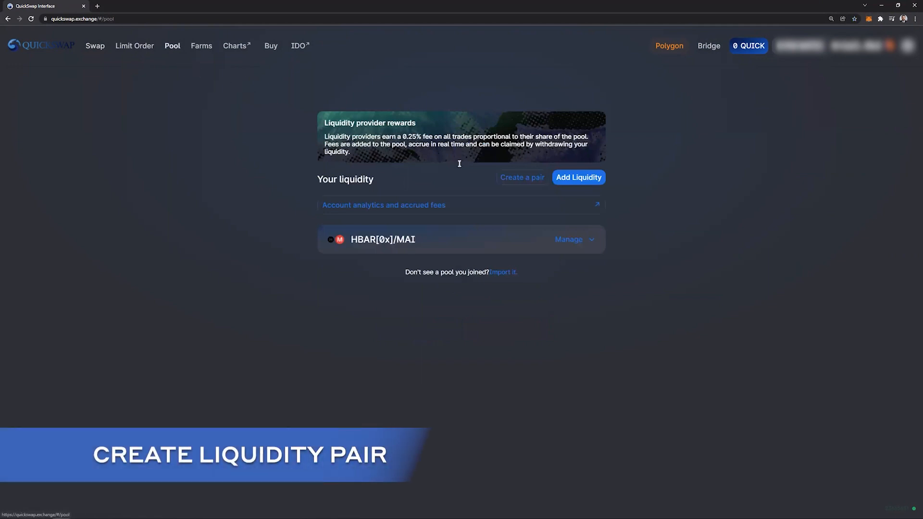
pyautogui.click(522, 177)
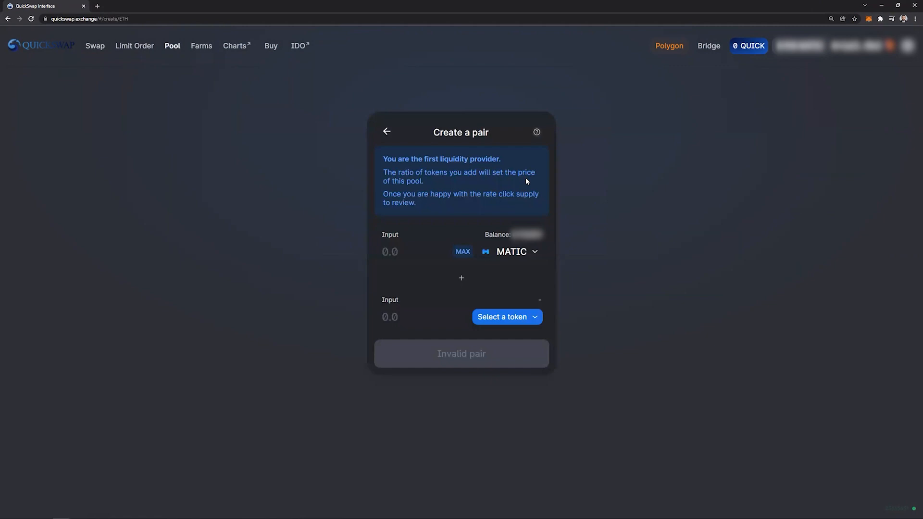
pyautogui.moveTo(431, 239)
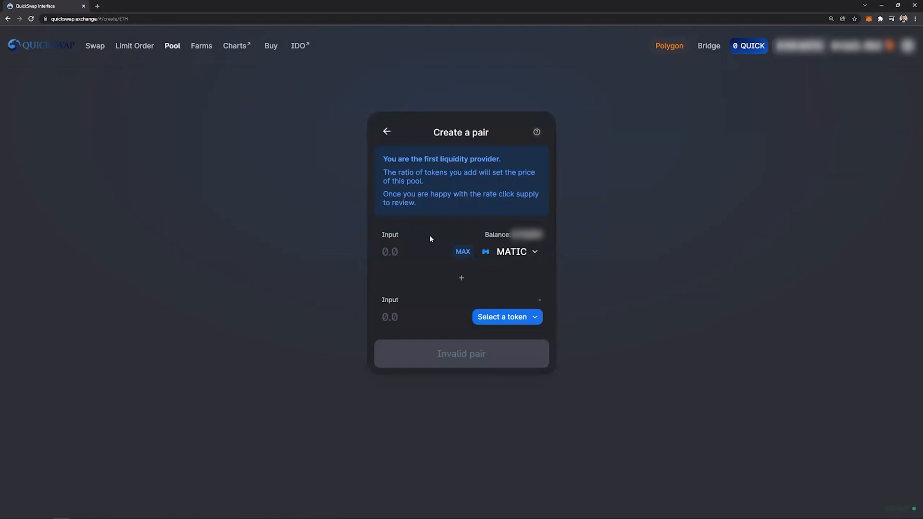
pyautogui.moveTo(433, 246)
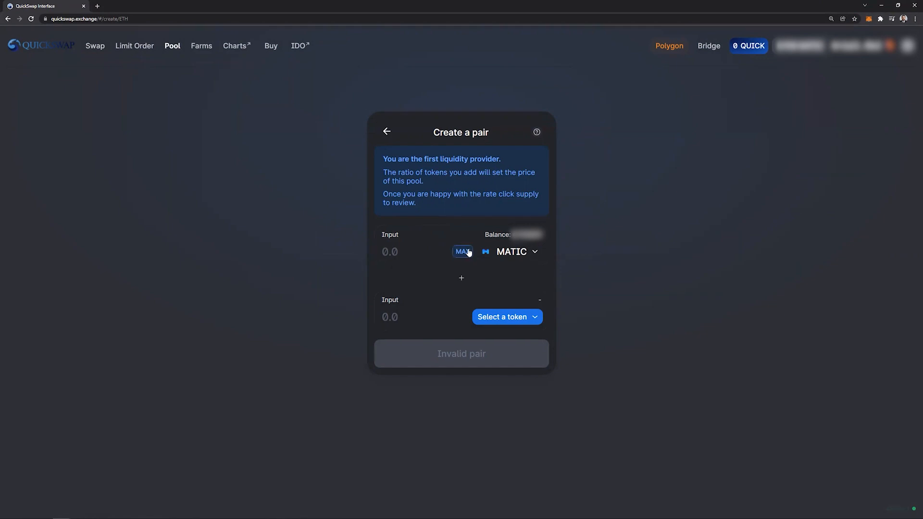
pyautogui.moveTo(514, 254)
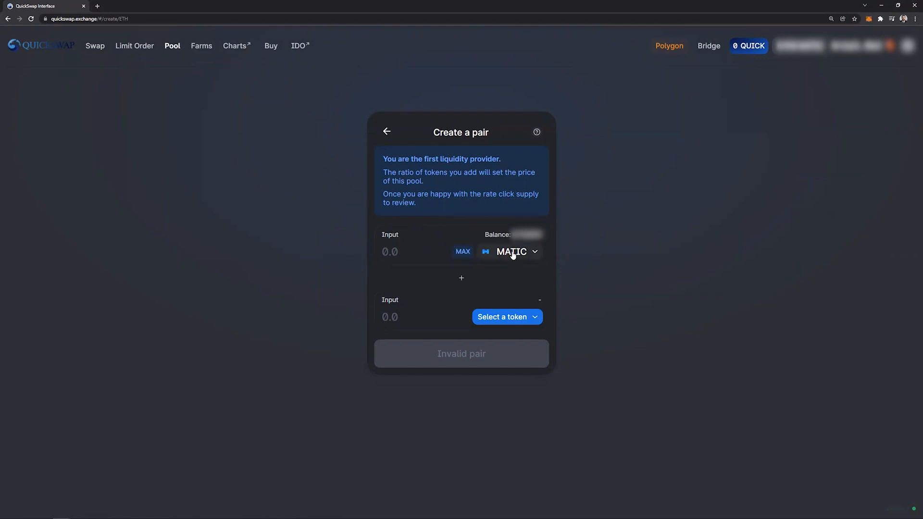
pyautogui.click(512, 252)
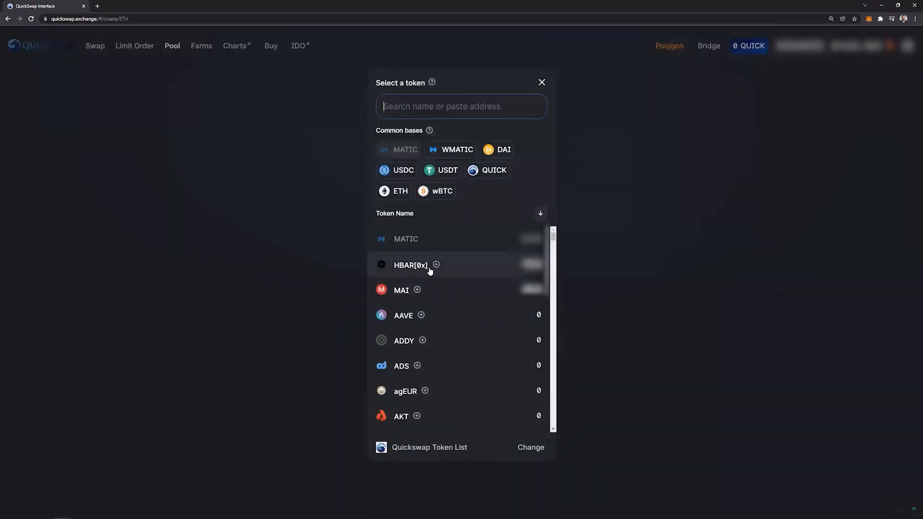
pyautogui.click(437, 266)
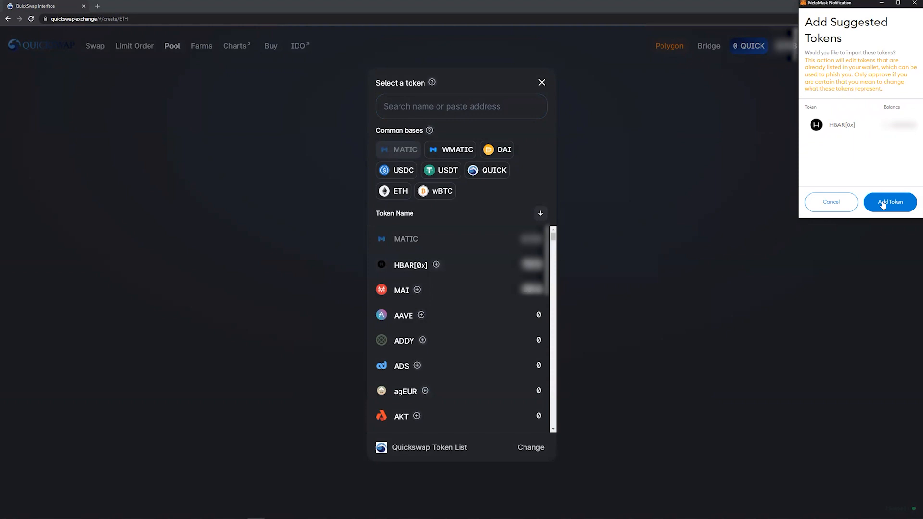
pyautogui.click(890, 202)
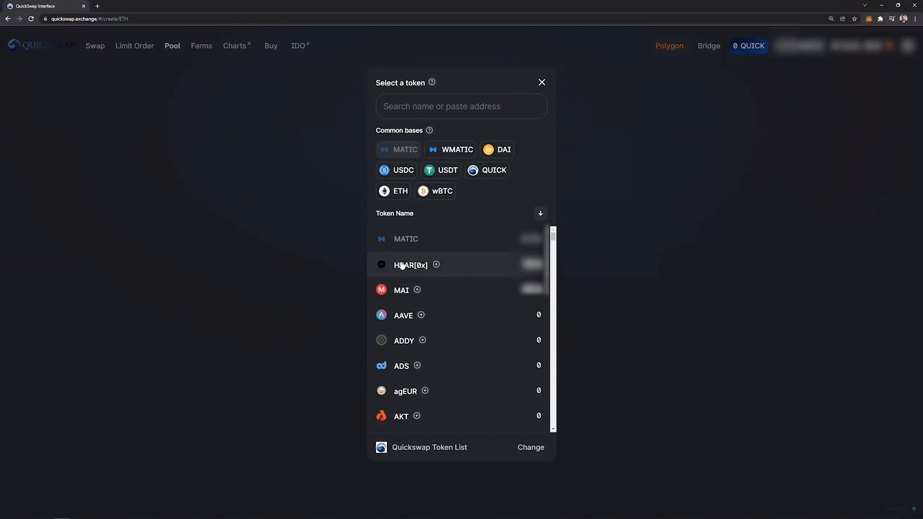
pyautogui.click(410, 266)
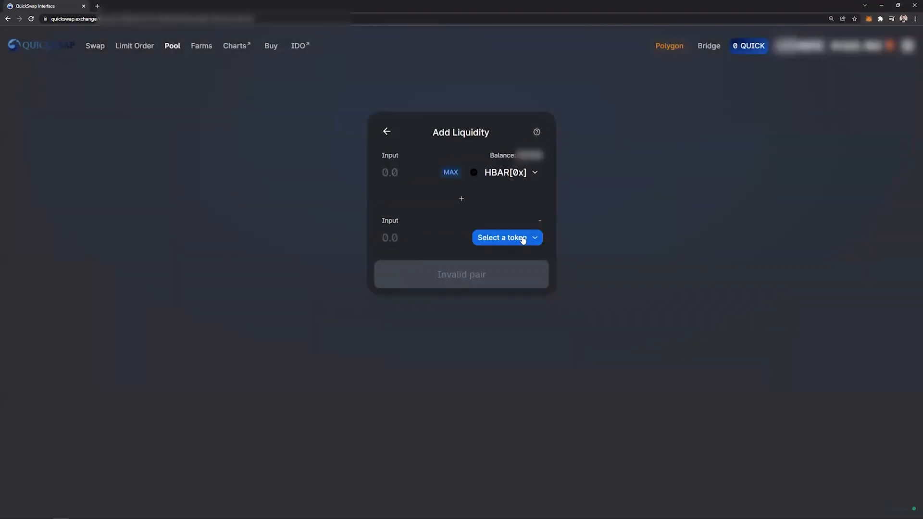
# Choose MAI as the second token and fill the maximum deposit amounts for review
pyautogui.click(507, 238)
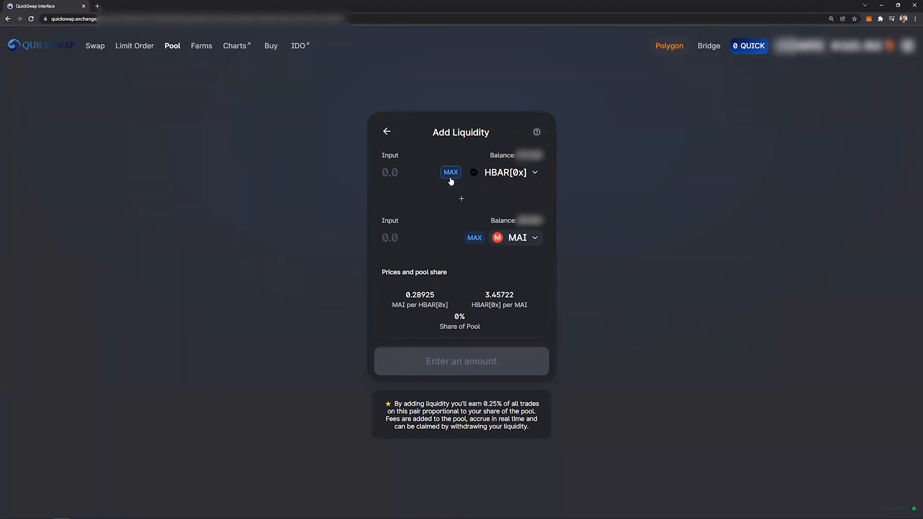
pyautogui.moveTo(443, 375)
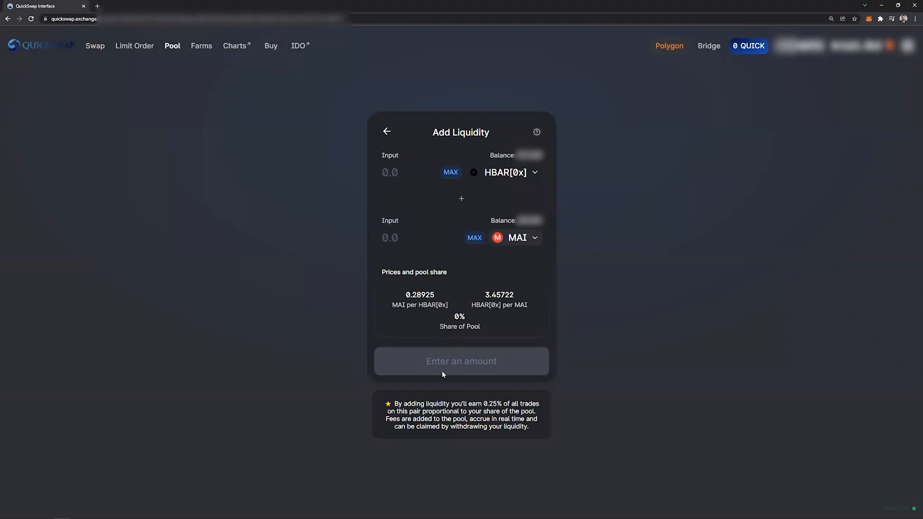
pyautogui.moveTo(448, 371)
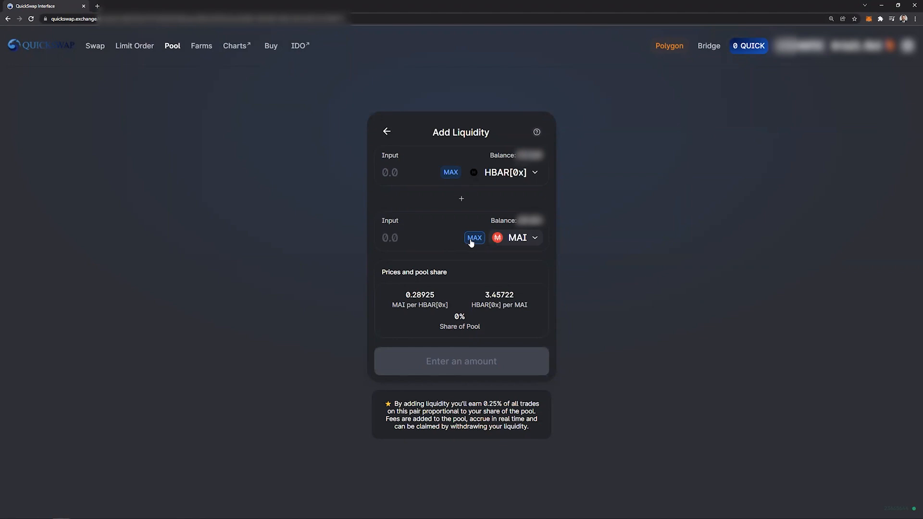
pyautogui.click(474, 238)
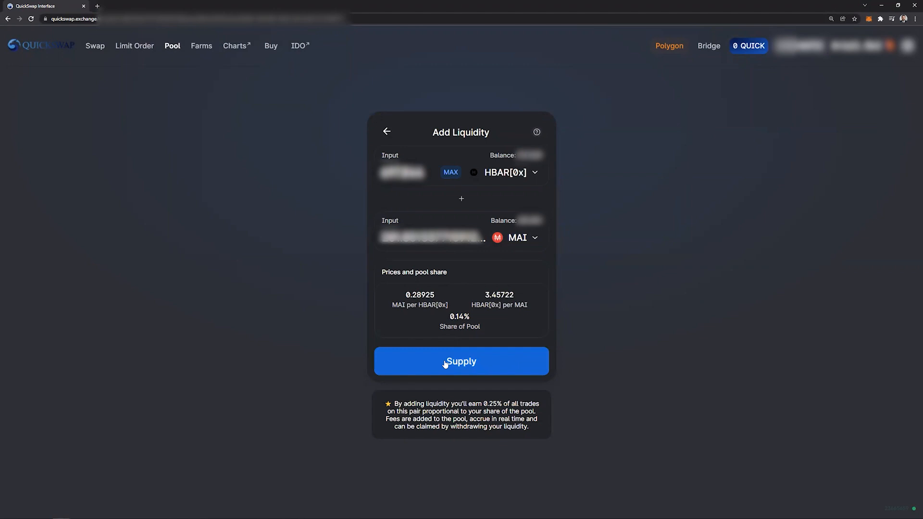
pyautogui.click(462, 360)
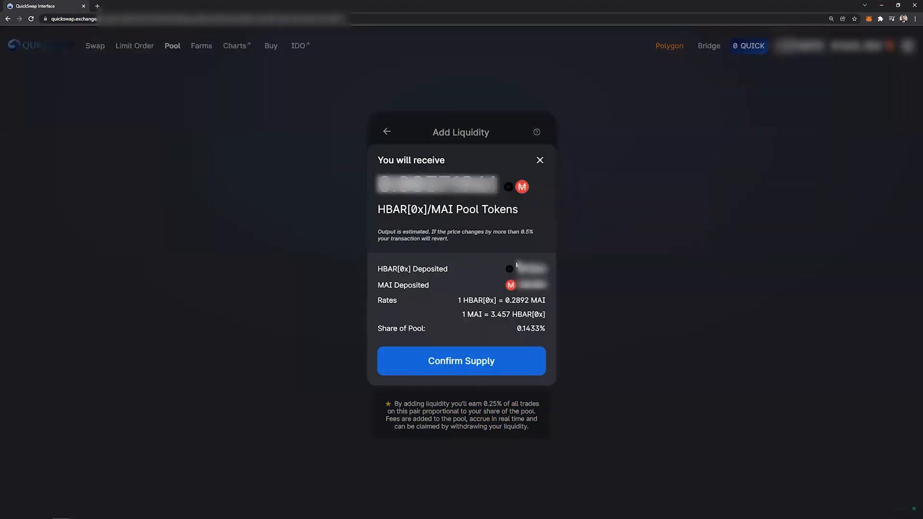
# Confirm the HBAR[0x]/MAI supply in MetaMask and dismiss the submitted notice
pyautogui.click(461, 361)
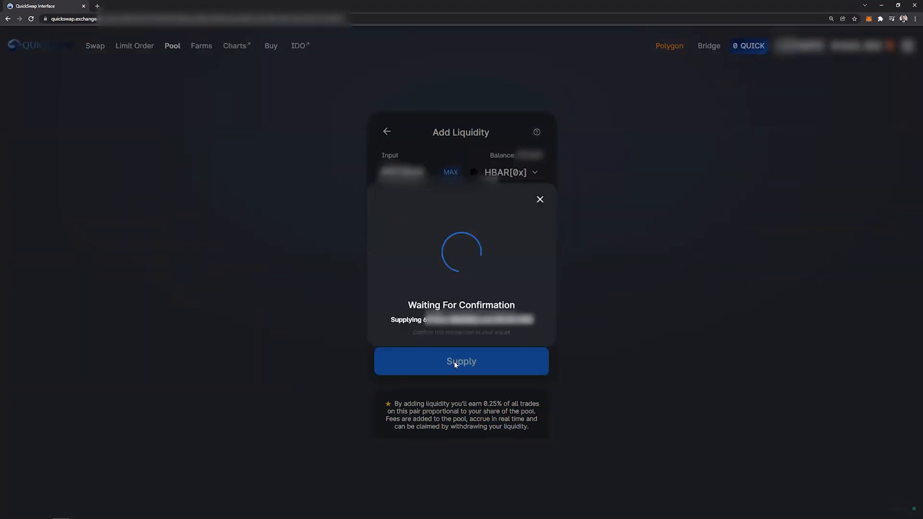
pyautogui.click(462, 362)
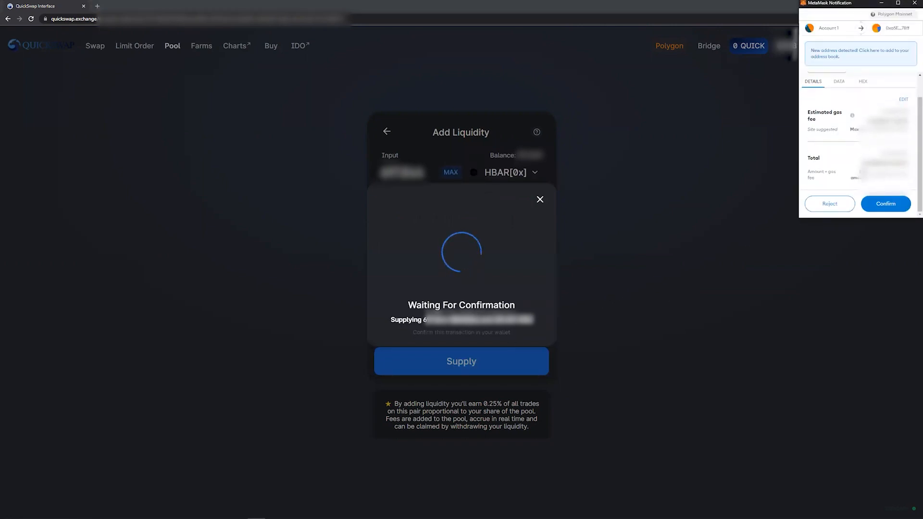
pyautogui.click(886, 204)
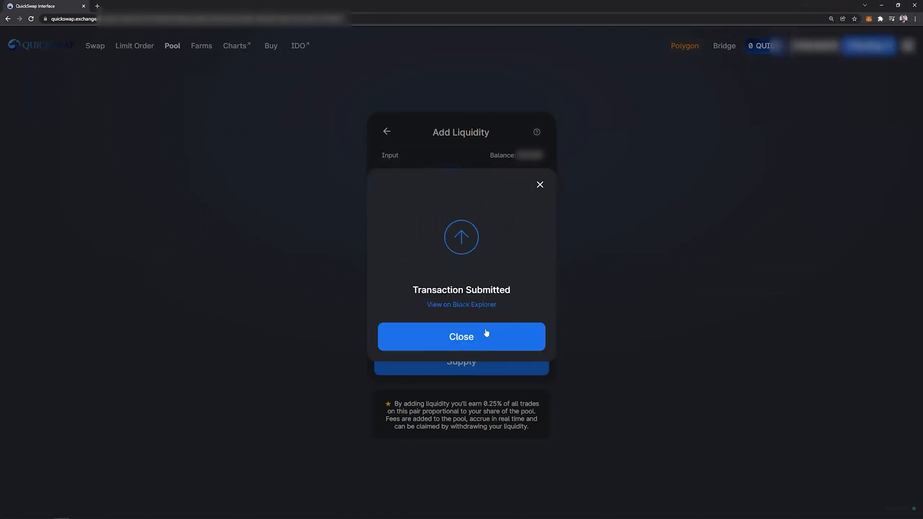
pyautogui.click(461, 337)
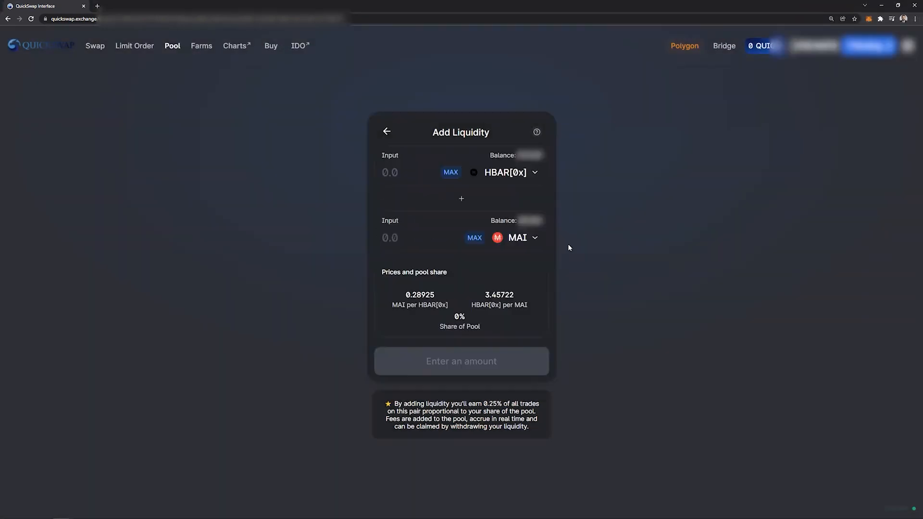
pyautogui.moveTo(661, 213)
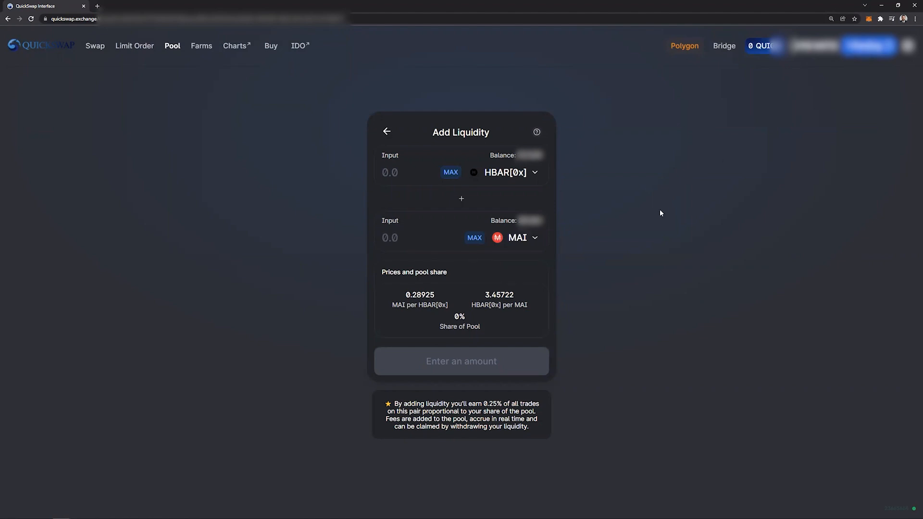
pyautogui.moveTo(653, 223)
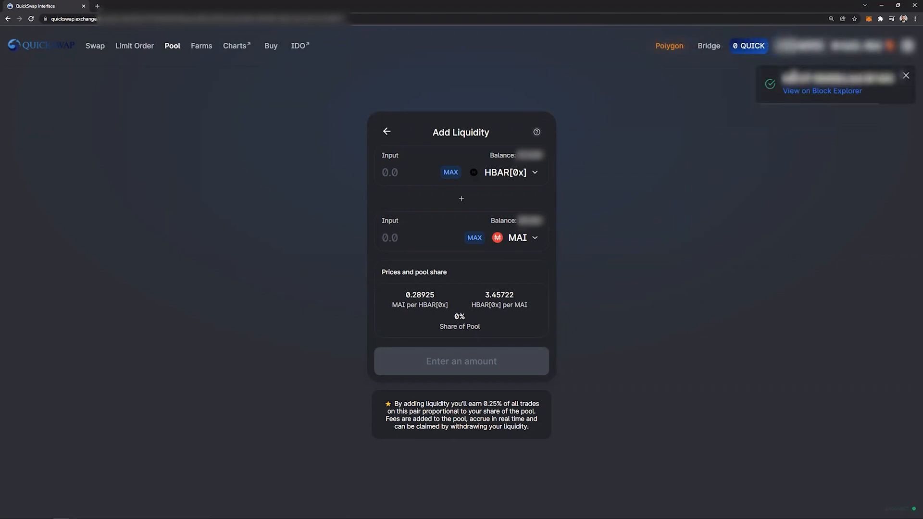
pyautogui.moveTo(617, 287)
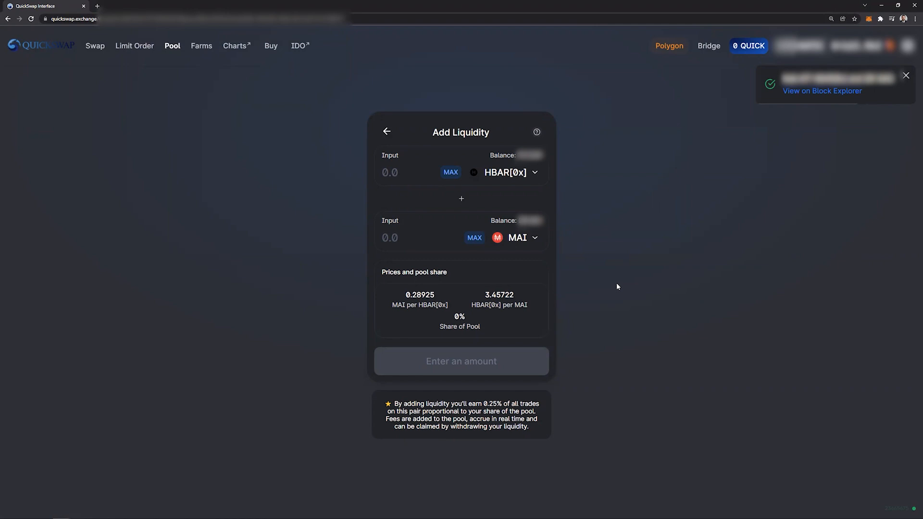
pyautogui.moveTo(284, 137)
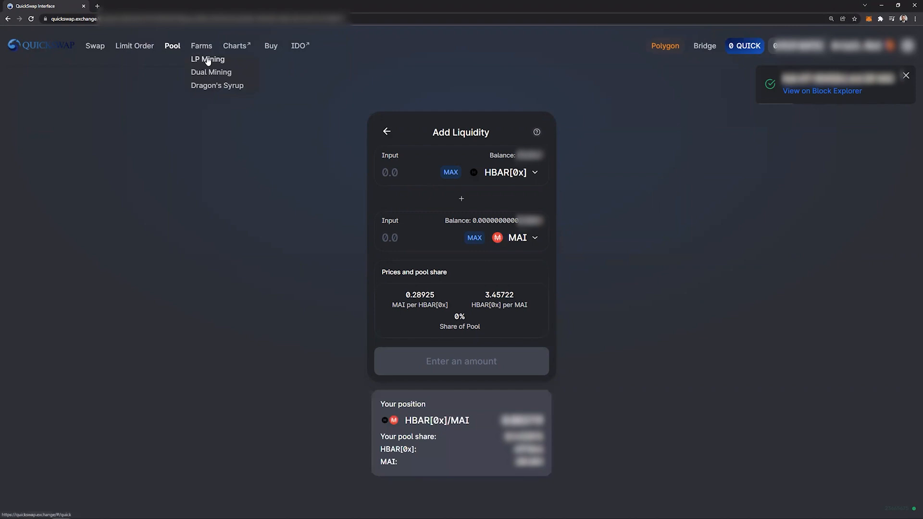
# Go to LP Mining farms and search participating pools for 'hbar'
pyautogui.click(208, 60)
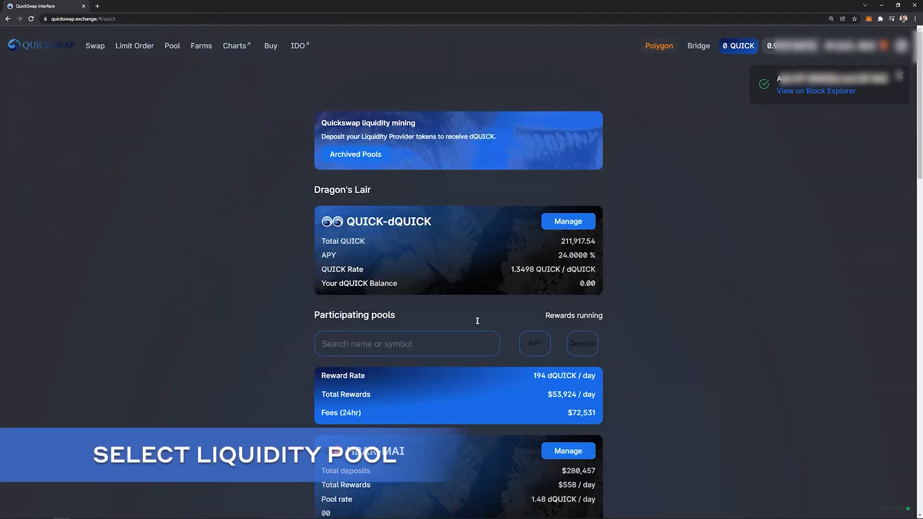
pyautogui.scroll(-3)
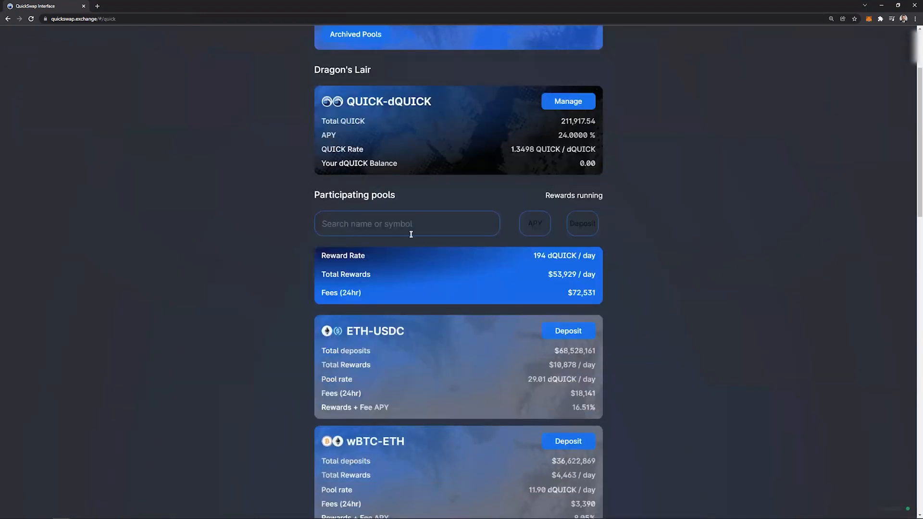
pyautogui.moveTo(404, 225)
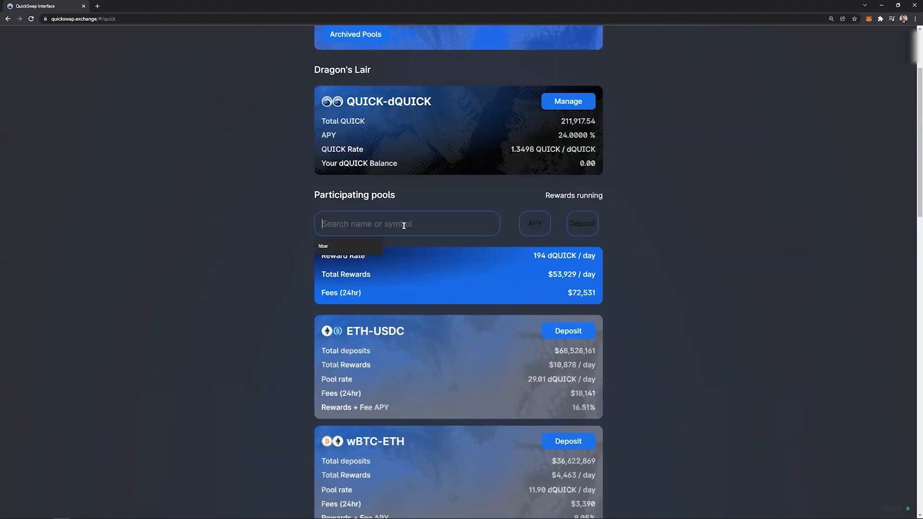
pyautogui.write('hbar')
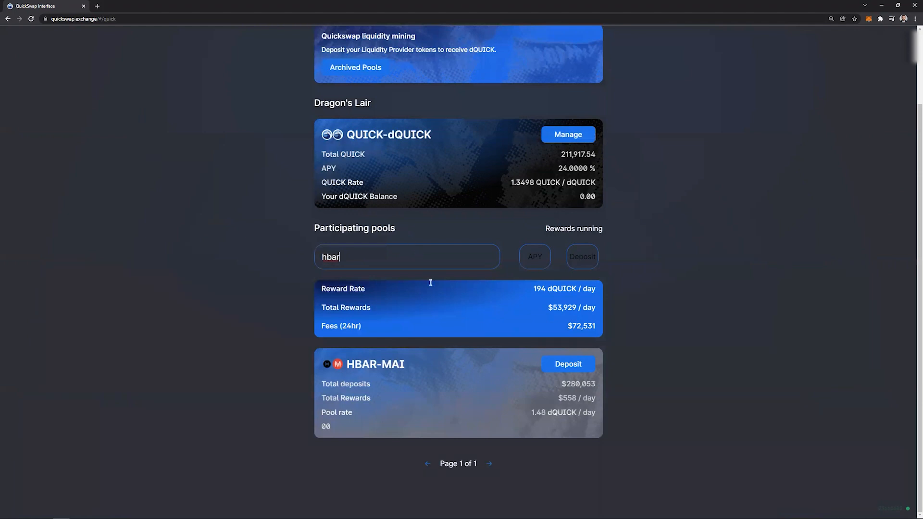
pyautogui.moveTo(577, 368)
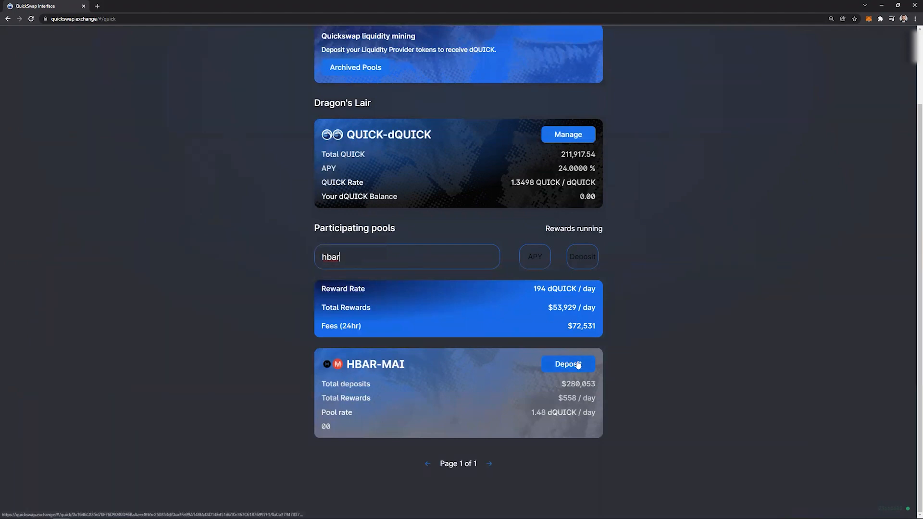
# Choose Deposit on the HBAR-MAI pool card to reach its liquidity mining page
pyautogui.click(569, 364)
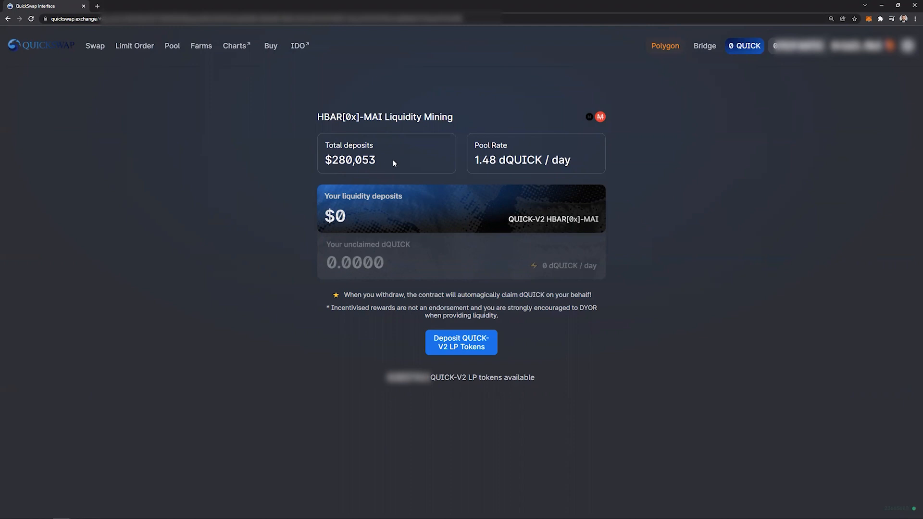
pyautogui.moveTo(398, 163)
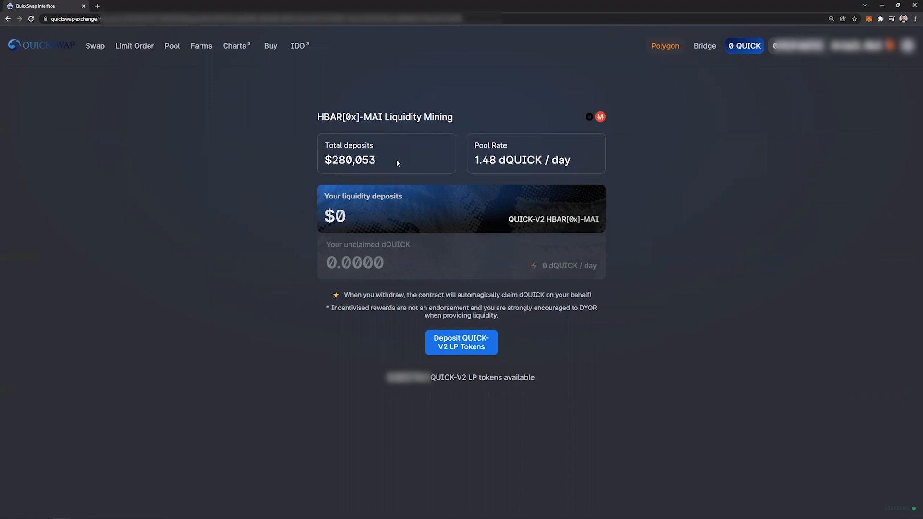
pyautogui.moveTo(600, 160)
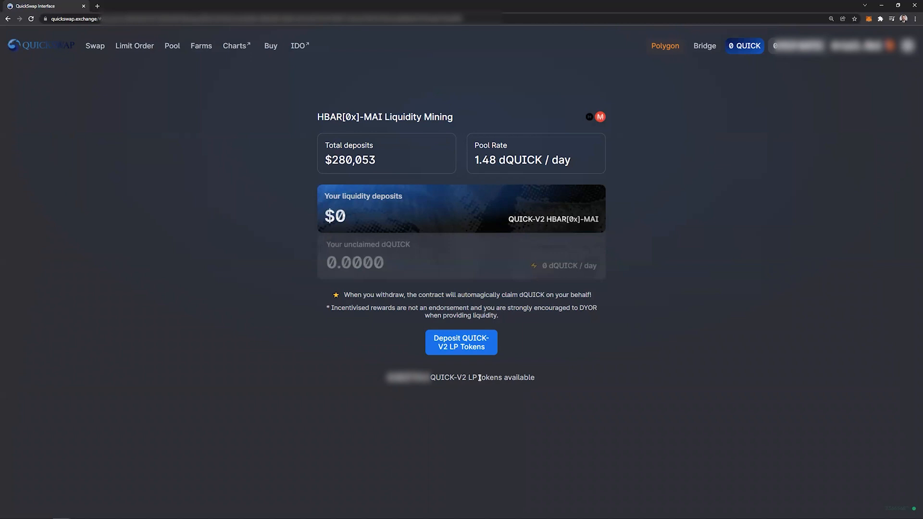
pyautogui.moveTo(475, 346)
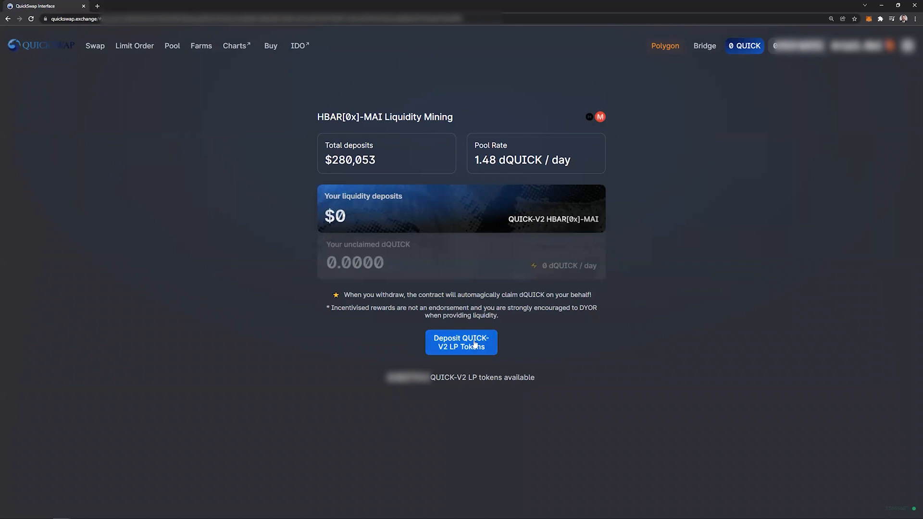
# Enter the maximum QUICK-V2 LP amount and sign the approval in MetaMask
pyautogui.click(462, 342)
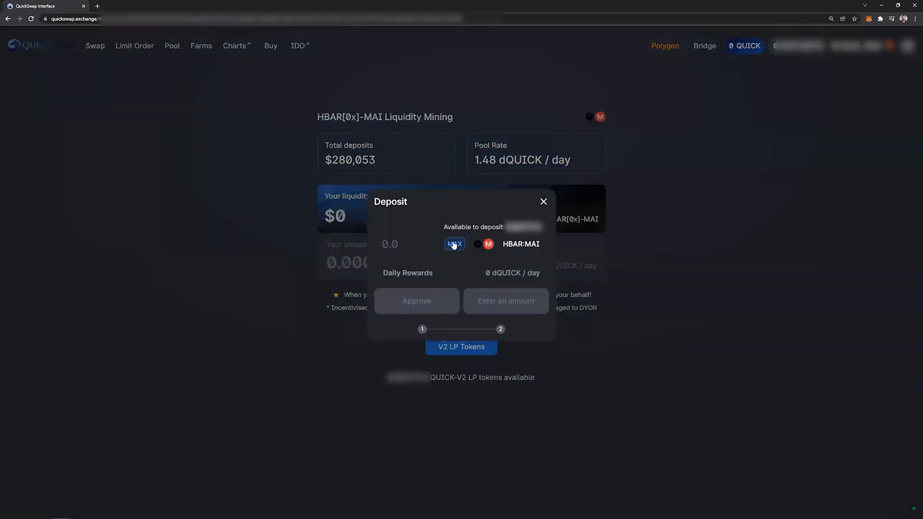
pyautogui.click(454, 244)
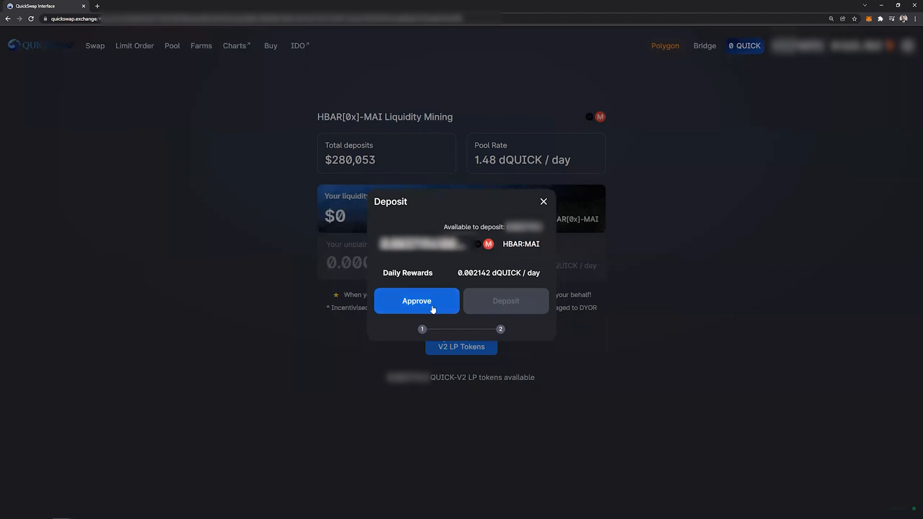
pyautogui.click(417, 301)
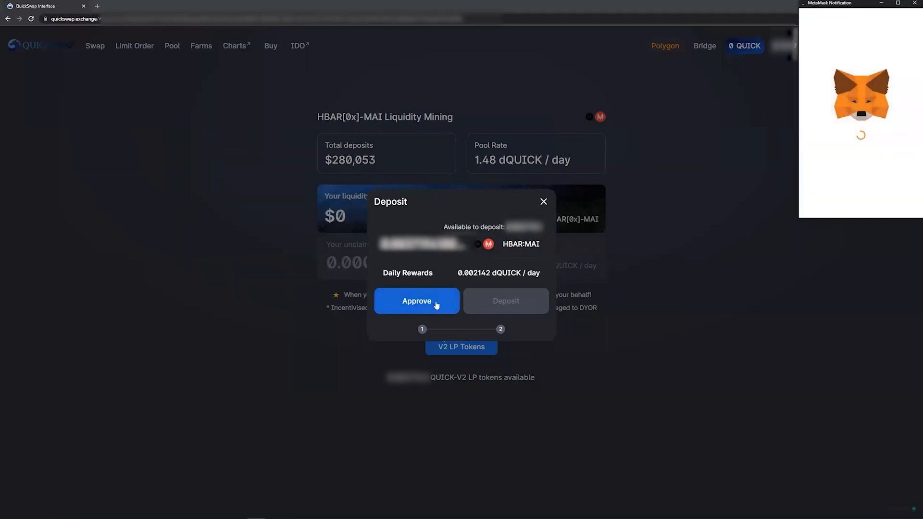
pyautogui.click(417, 301)
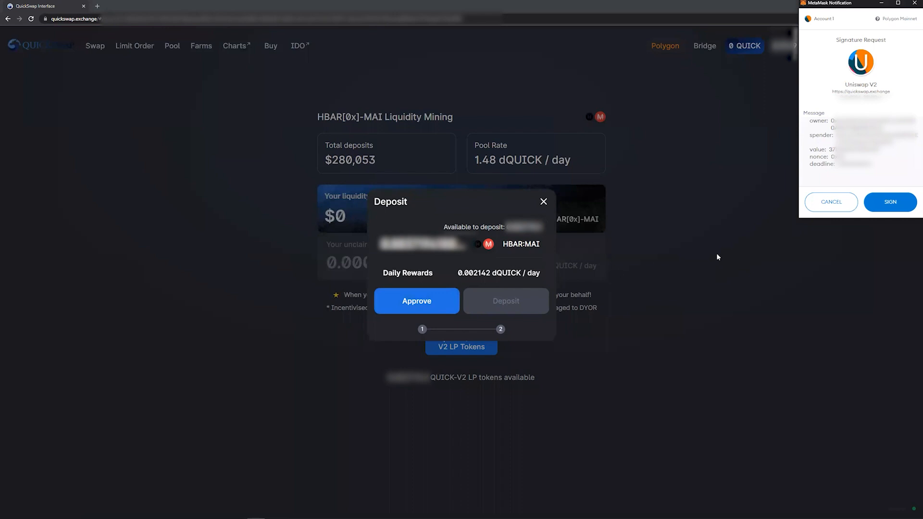
pyautogui.click(890, 202)
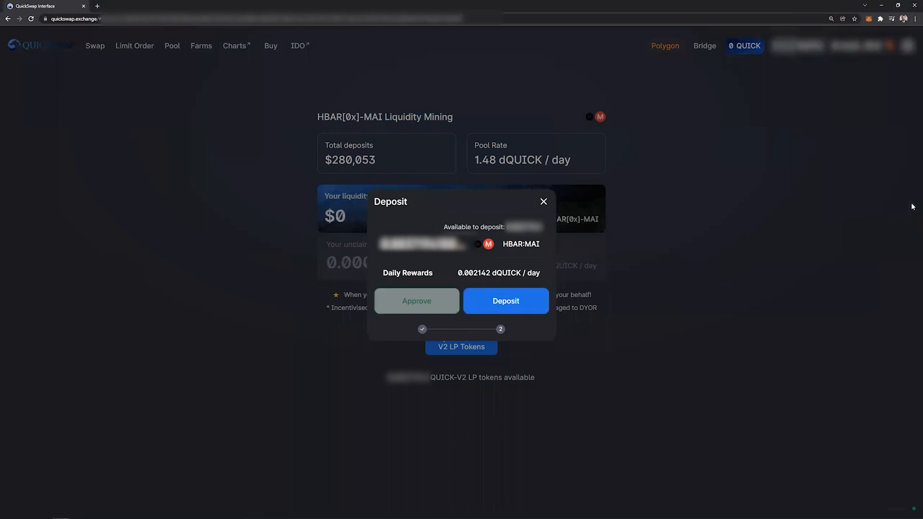
pyautogui.moveTo(499, 301)
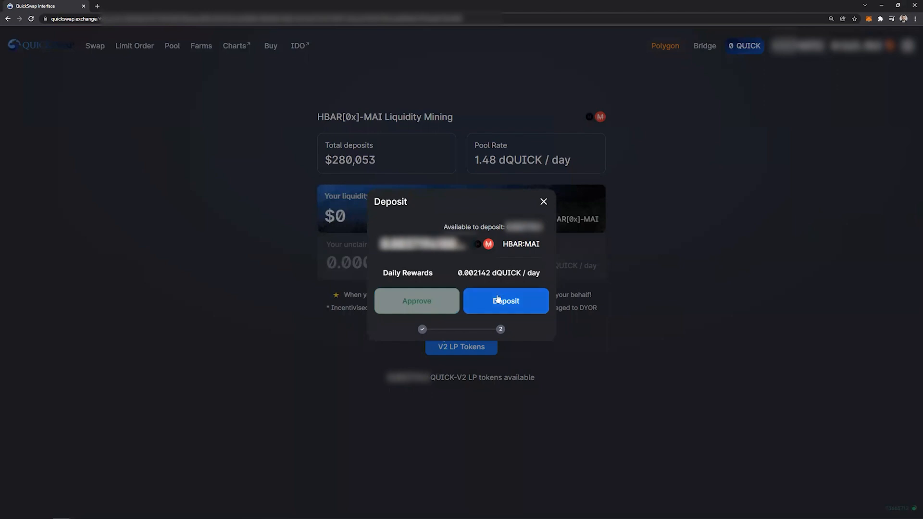
# Deposit the HBAR:MAI LP tokens, confirming in MetaMask, and dismiss the submitted notice
pyautogui.click(506, 301)
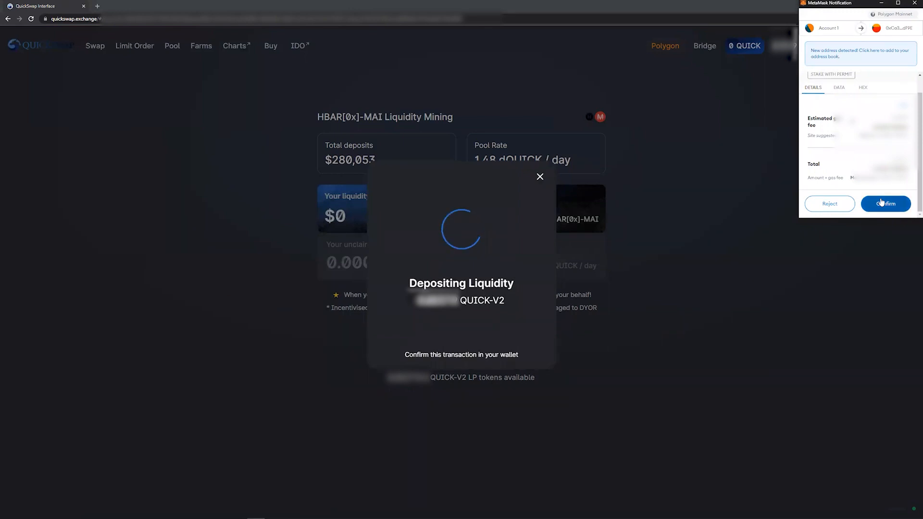
pyautogui.click(886, 203)
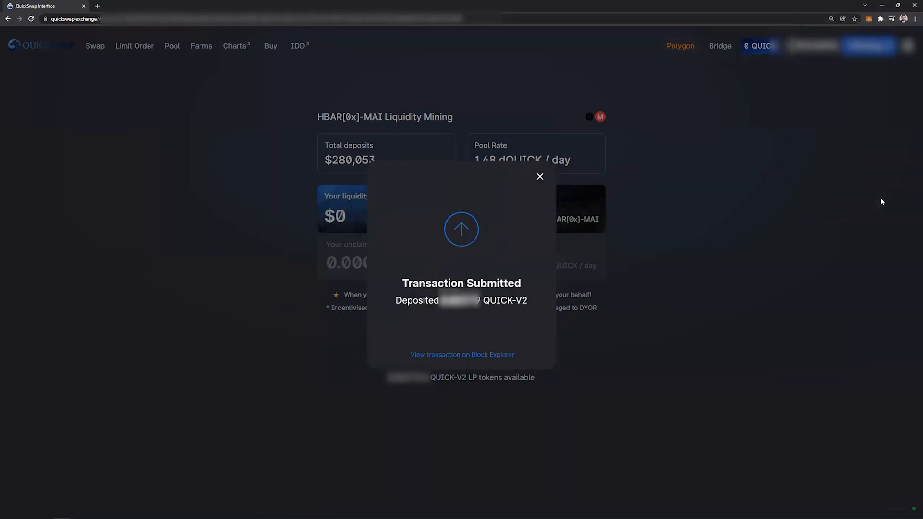
pyautogui.click(540, 177)
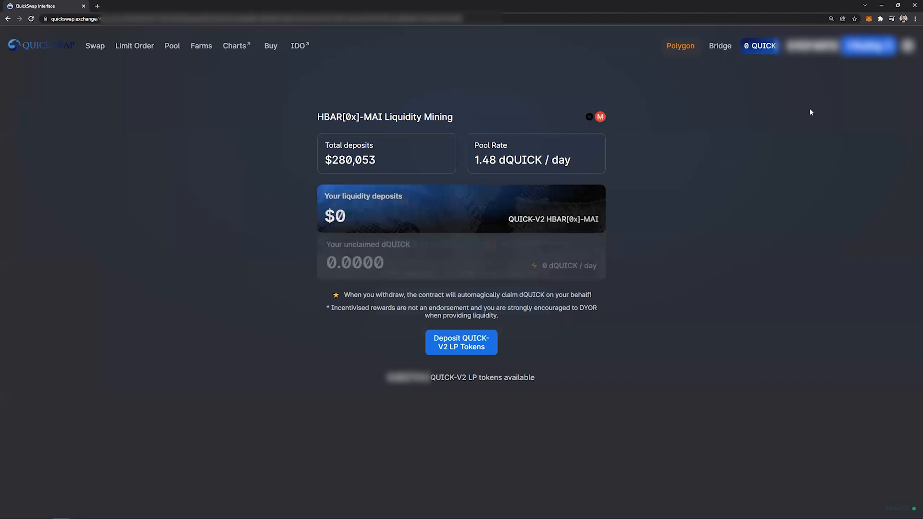
pyautogui.moveTo(684, 208)
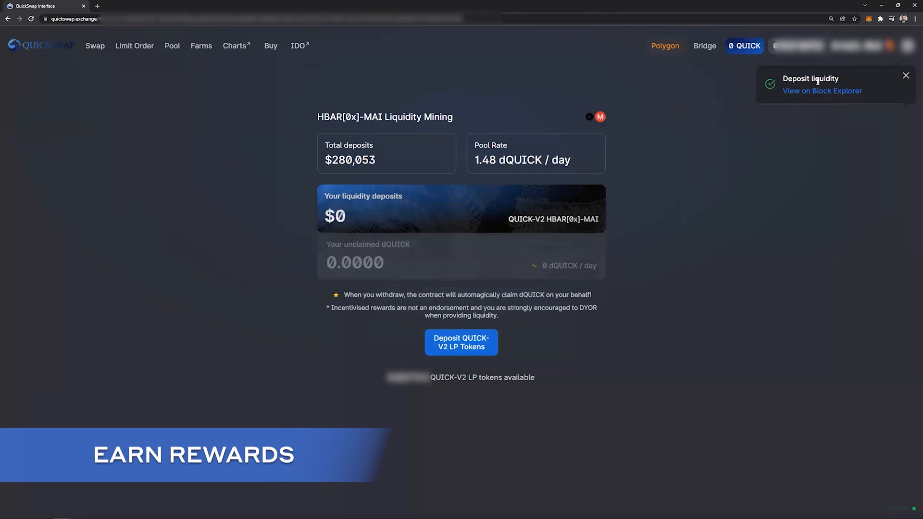
pyautogui.moveTo(619, 175)
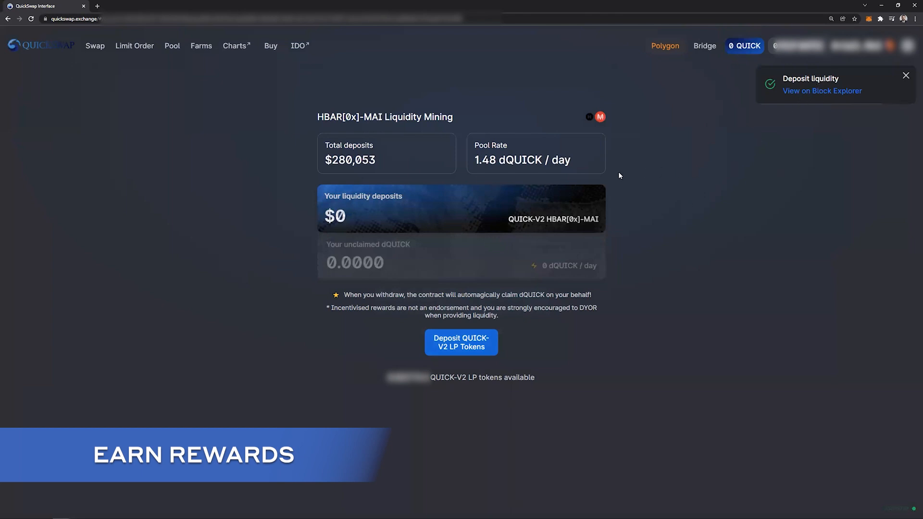
pyautogui.moveTo(613, 186)
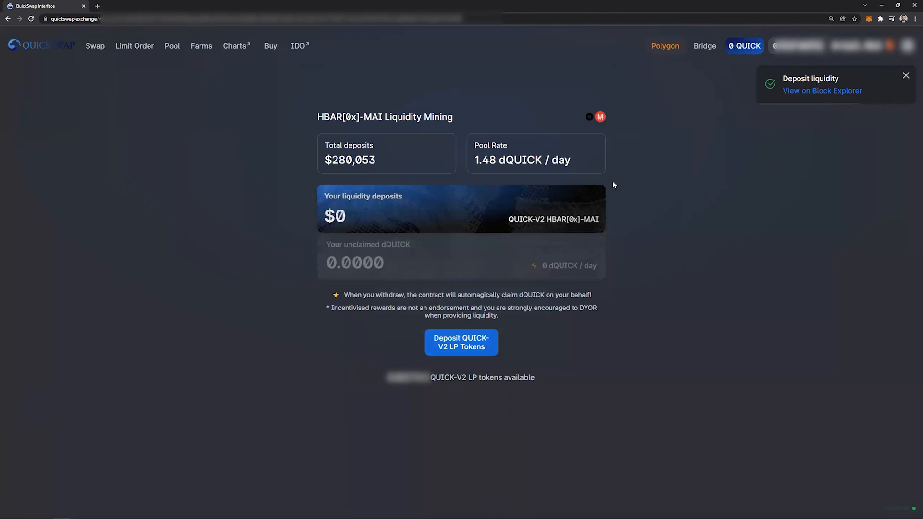